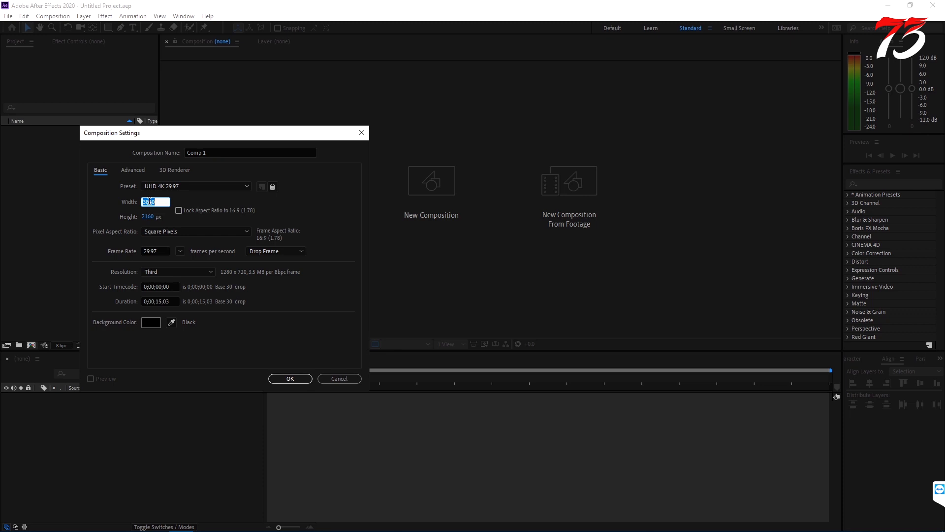
- Create Comp 1 with the HDTV 1080 29.97 preset at 1920×1080
text(1920)
click(149, 217)
text(1080)
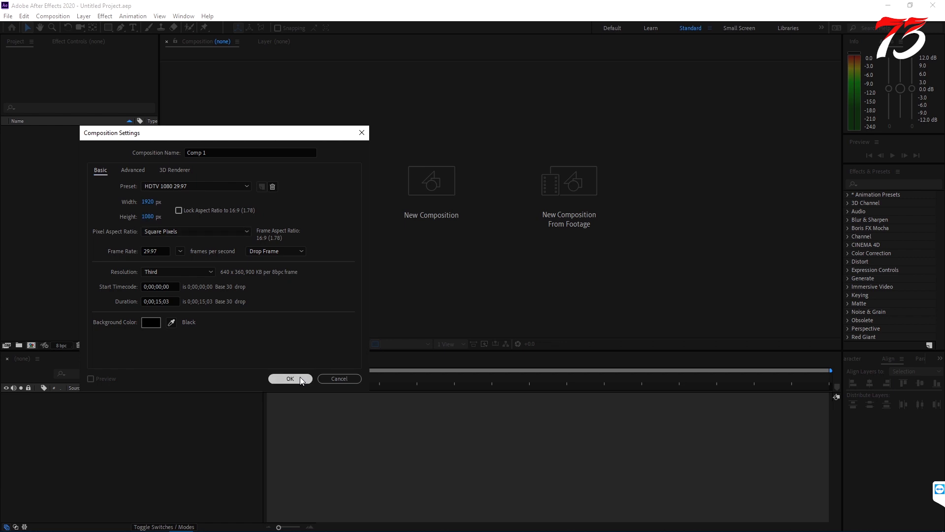
click(290, 379)
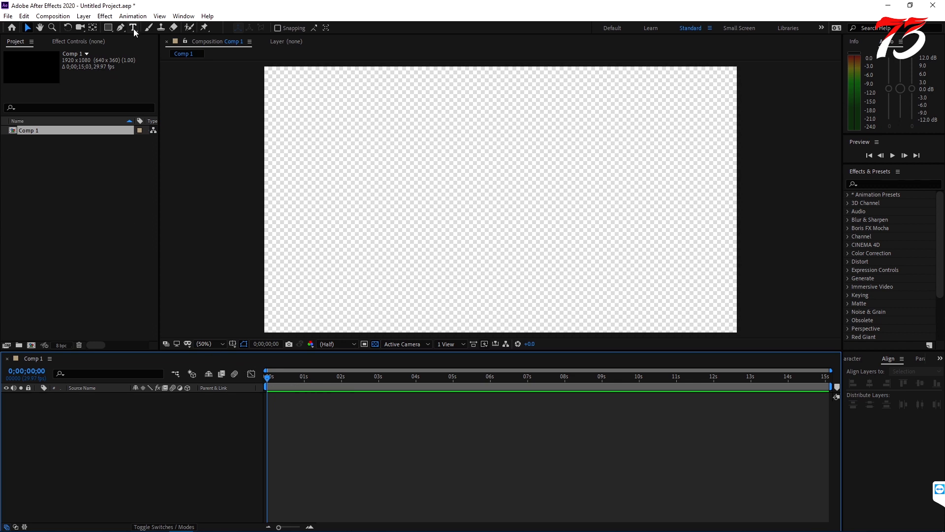
- Add a text layer reading "0" near the middle of the frame
click(134, 27)
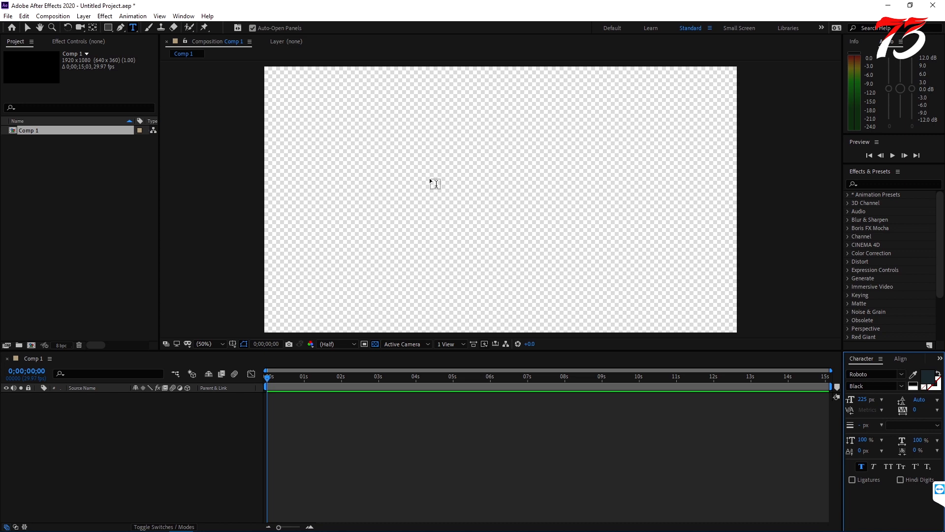
click(462, 166)
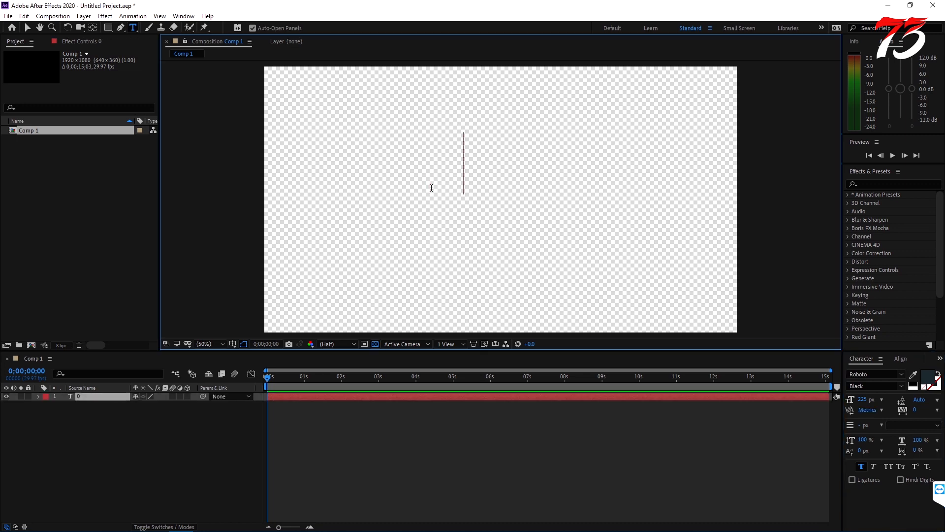
text(0)
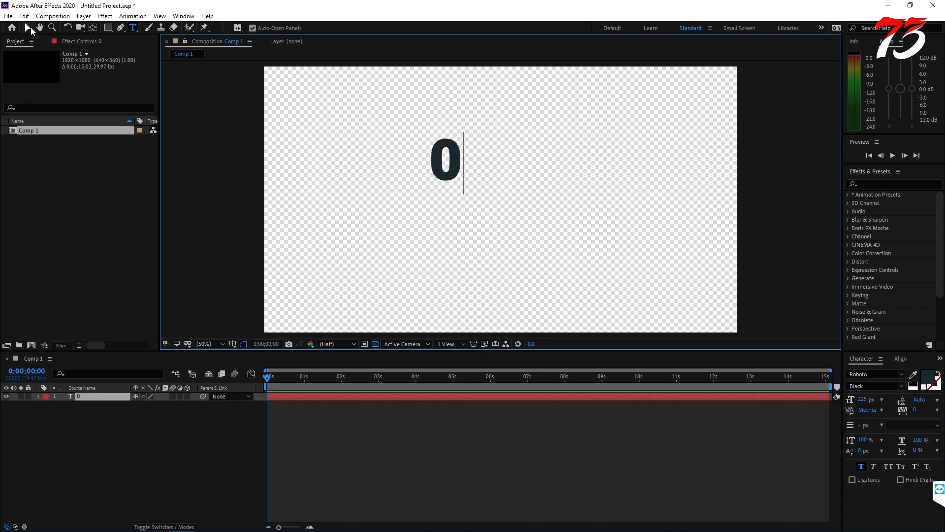
click(28, 28)
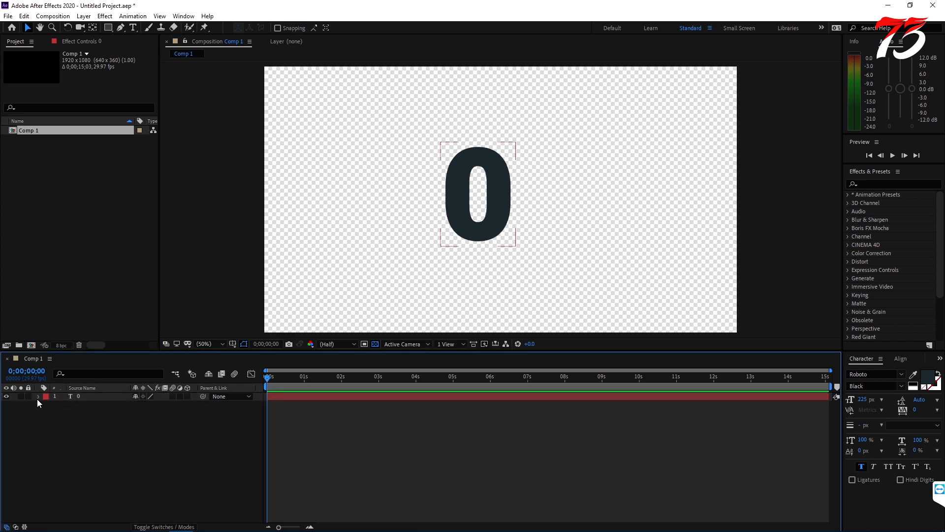
- Expand the "0" layer to Source Text and open its expression for editing
click(38, 396)
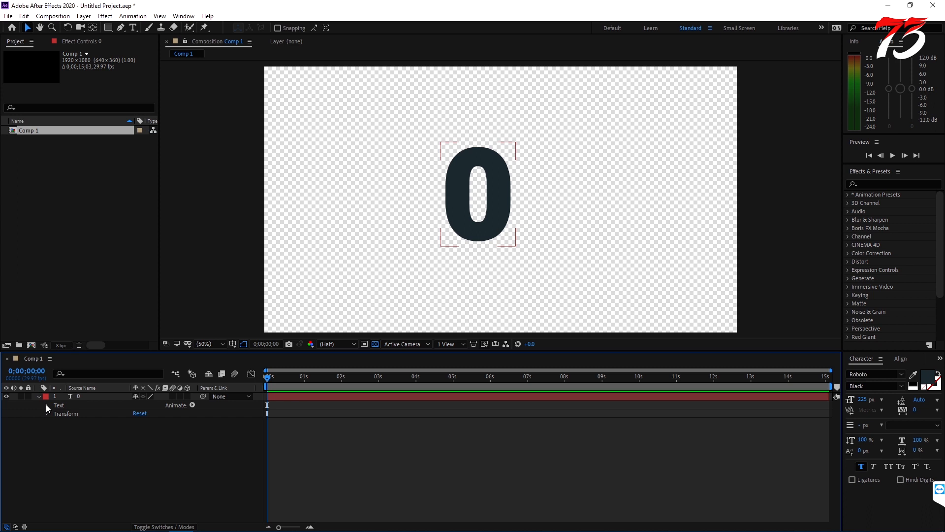
click(48, 405)
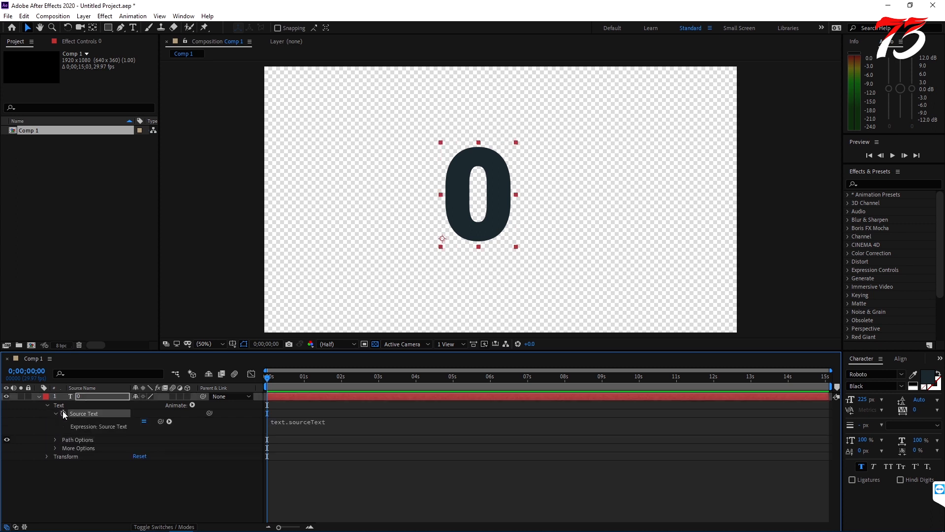
double_click(298, 422)
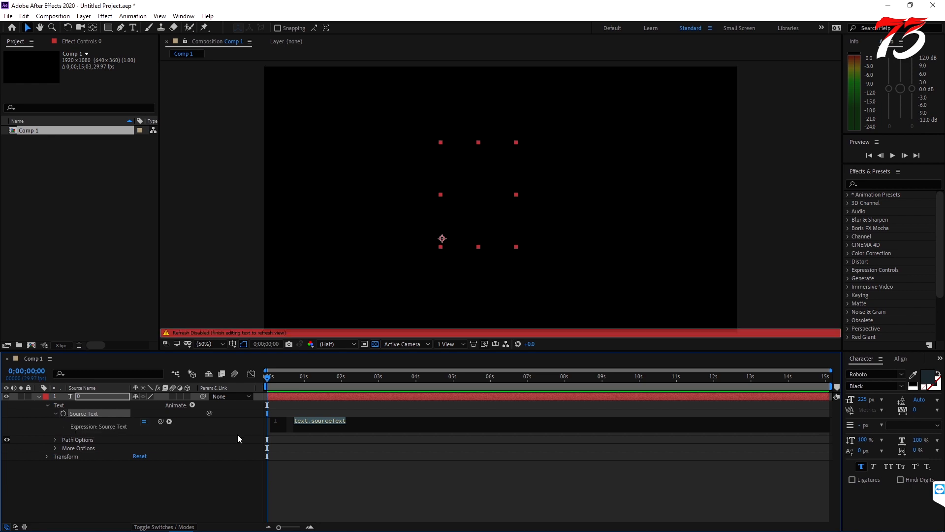
- Enter the 0-to-100 counter expression ending in "%" and select the 100 value
click(349, 420)
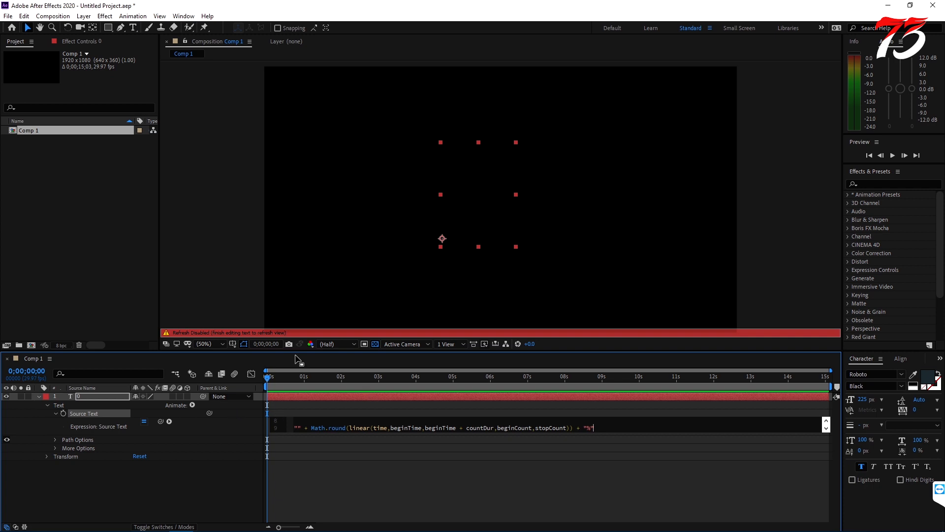
mouse_move(298, 354)
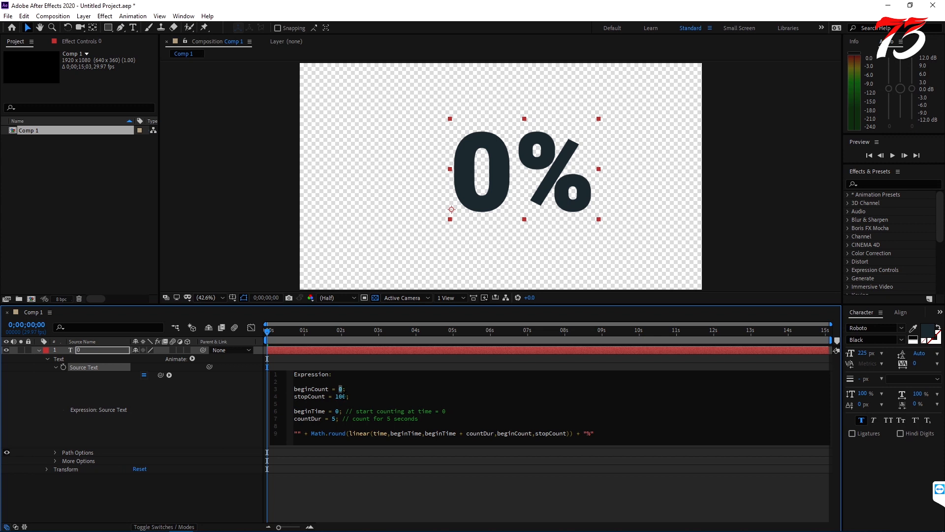
double_click(340, 397)
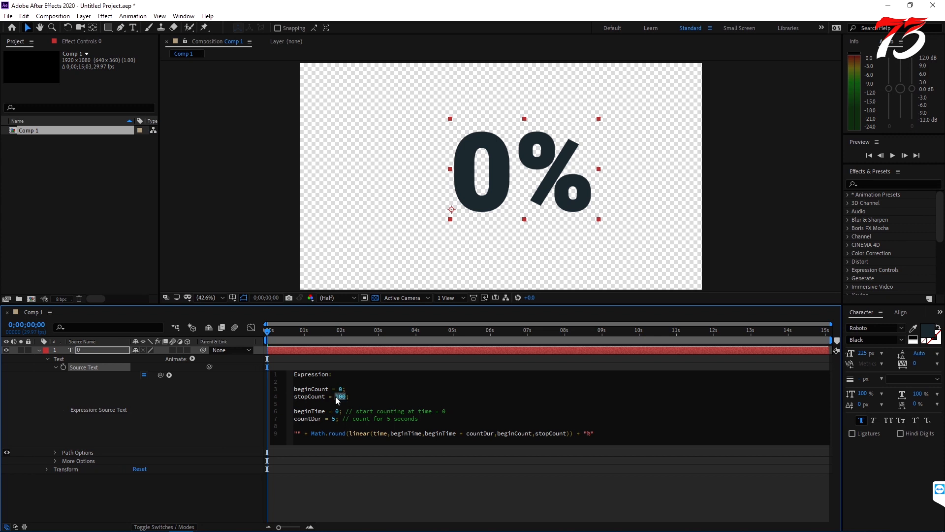